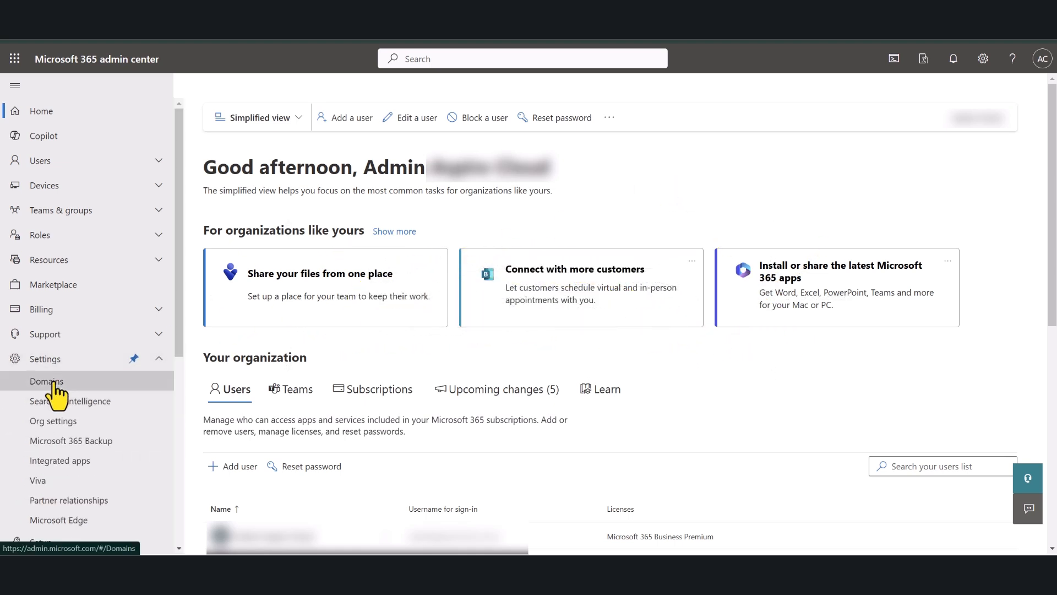
Step: From the Domains page, add lessonzilla.com as a new domain
click(46, 381)
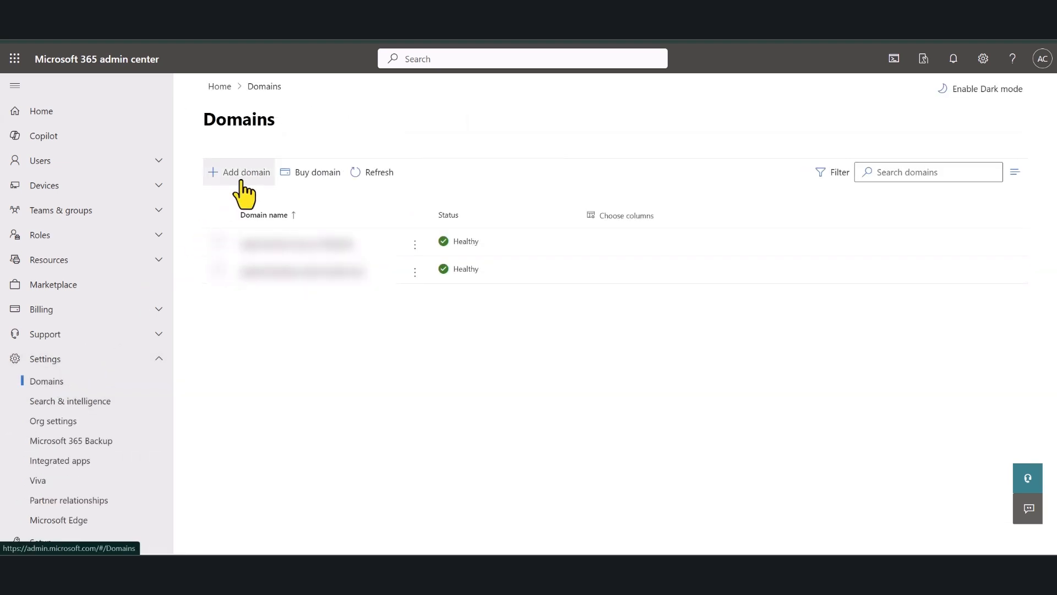
click(239, 171)
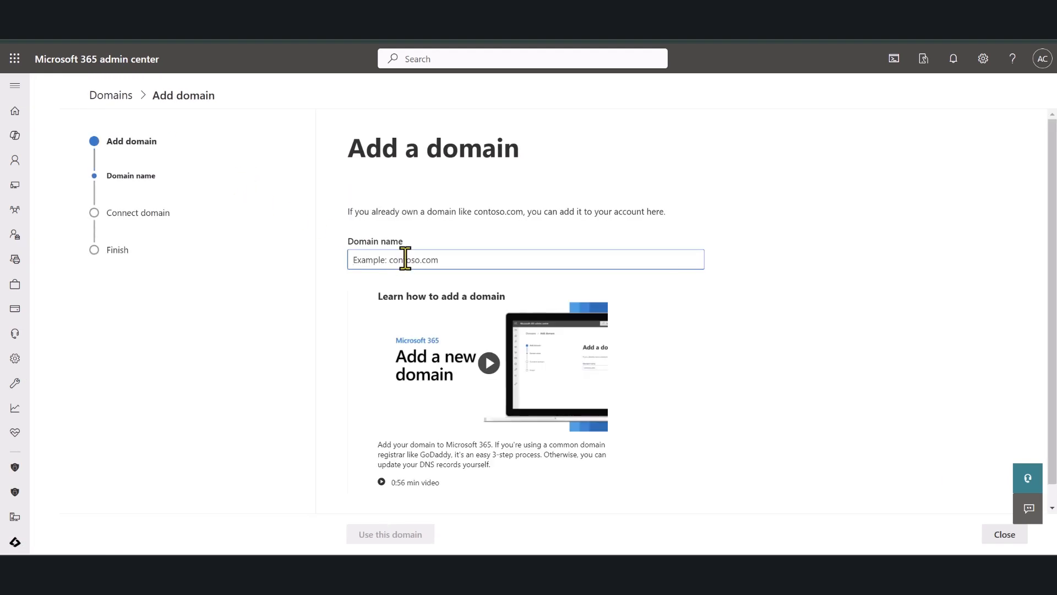
text(lessonzilla.com)
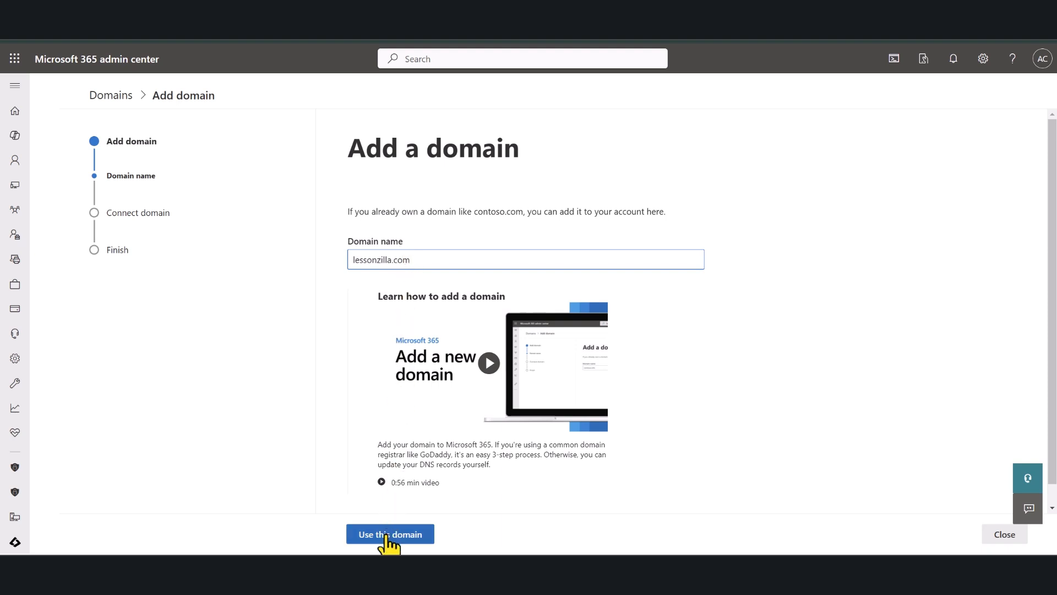
click(390, 534)
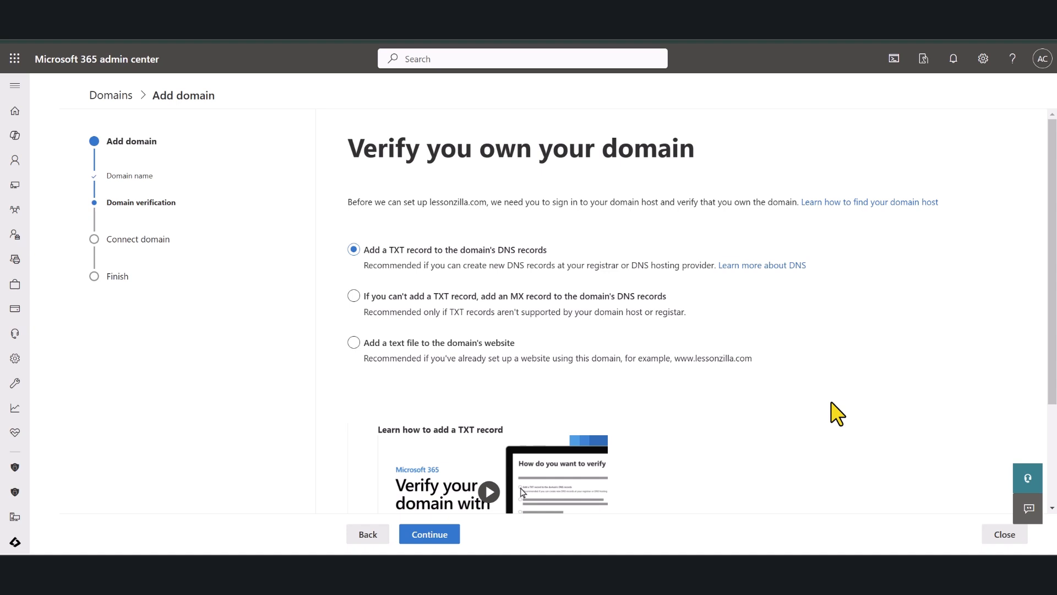
Step: Choose TXT record verification to show the TXT name, value and TTL
click(429, 534)
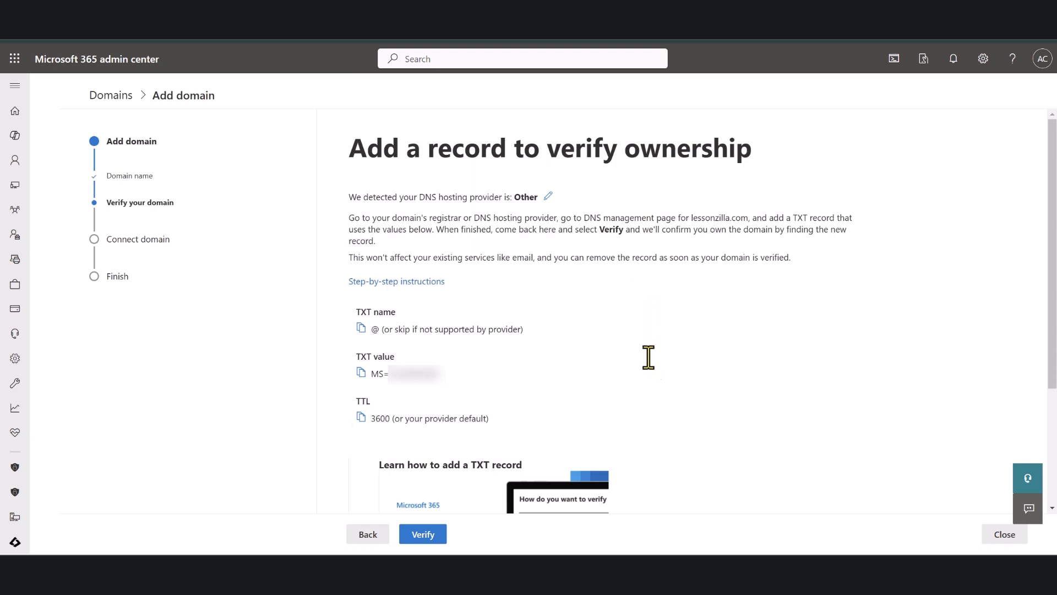
mouse_move(654, 367)
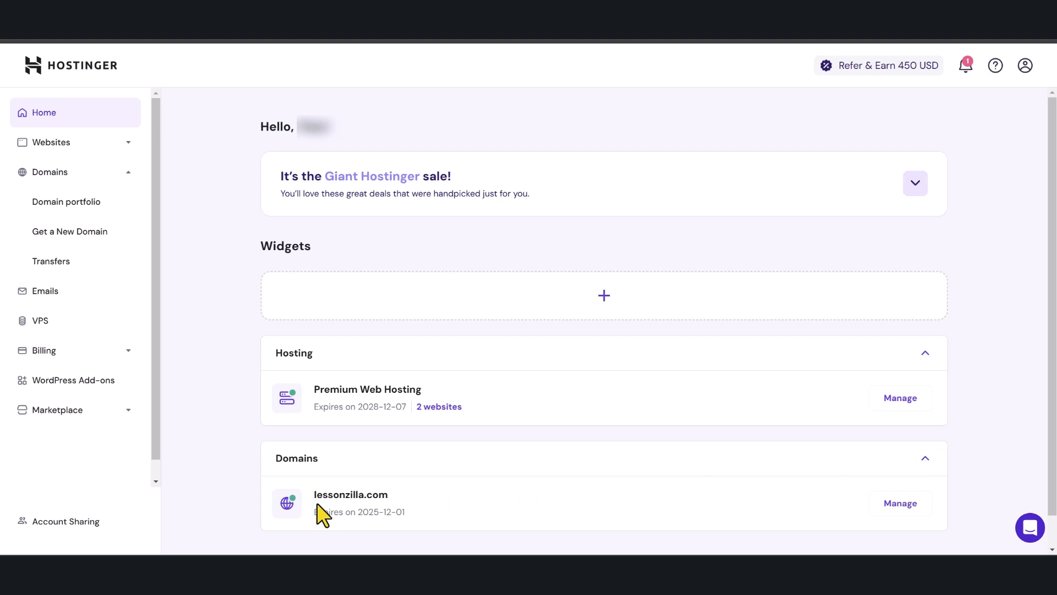
Step: In Hostinger's DNS records for lessonzilla.com, set the new record type to TXT
click(899, 503)
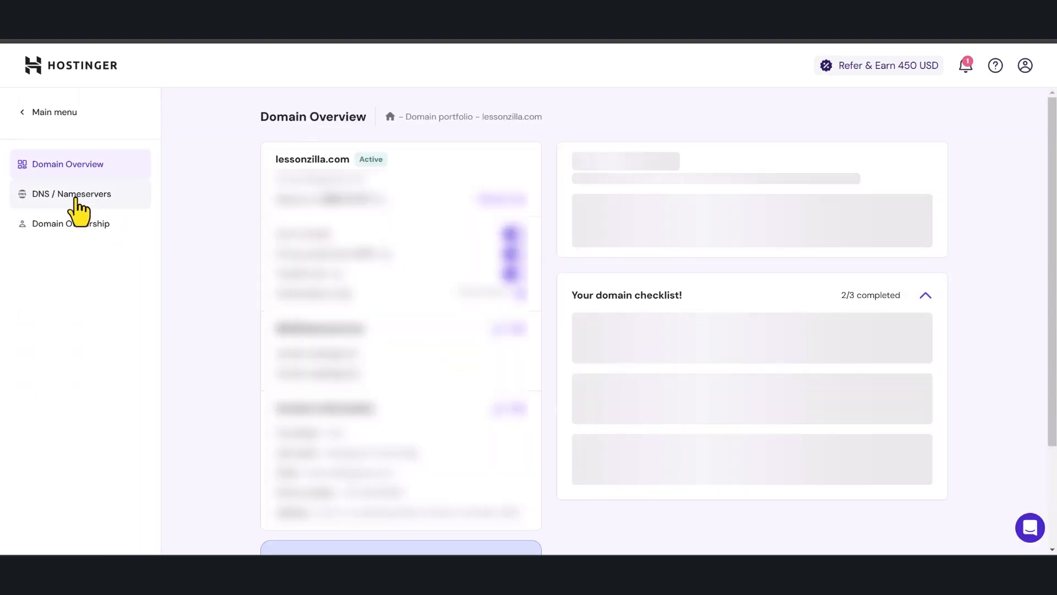
click(72, 193)
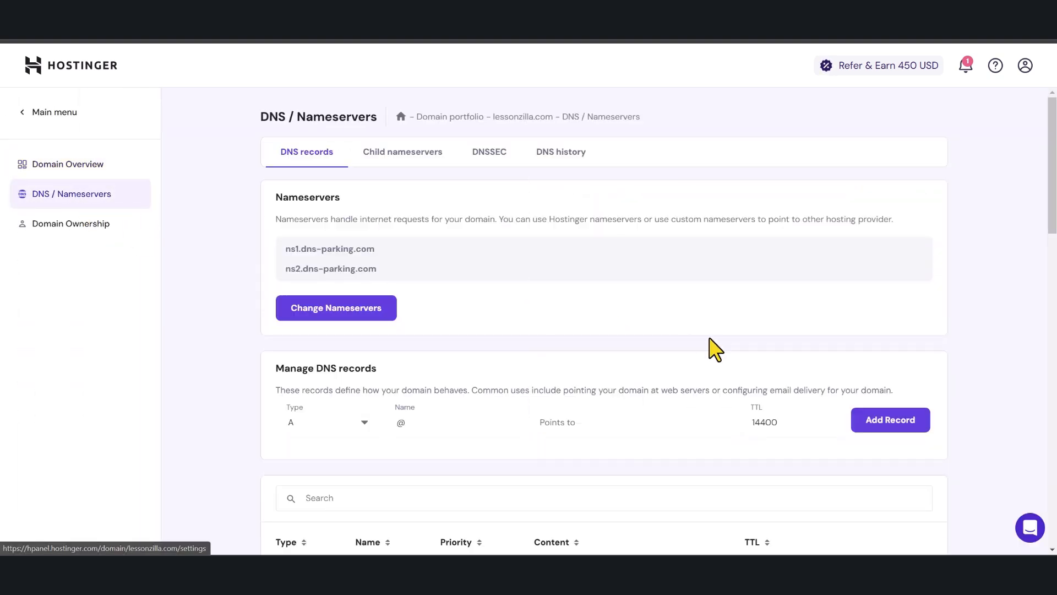
scroll(down, 3)
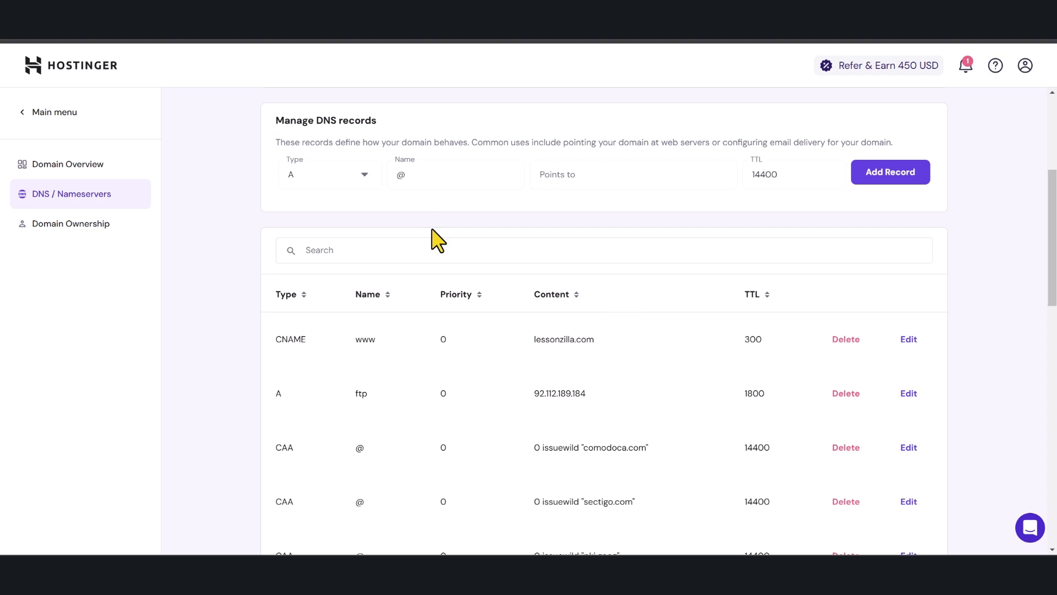
click(330, 174)
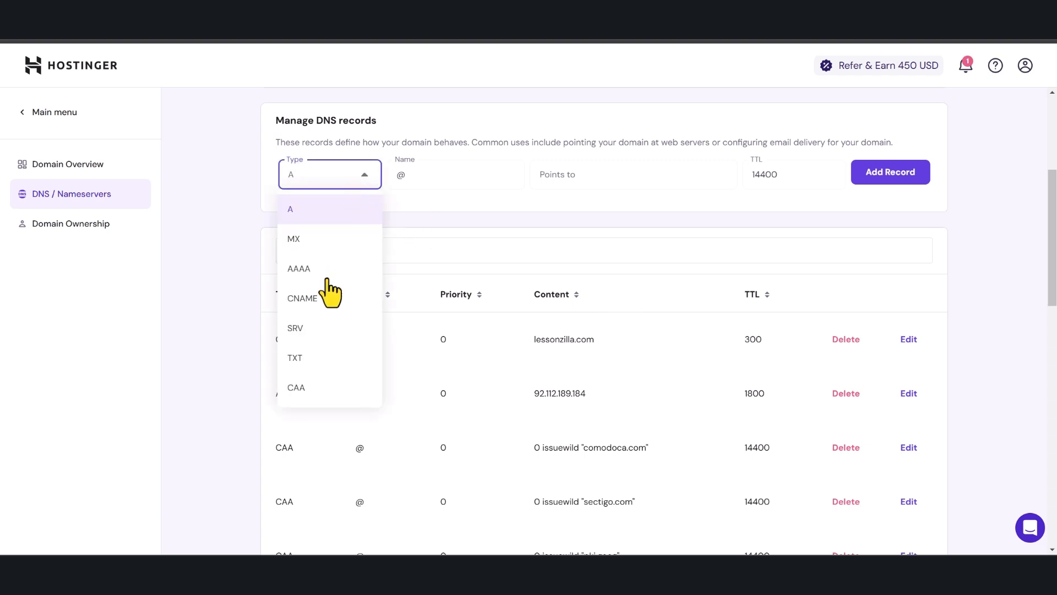
click(295, 357)
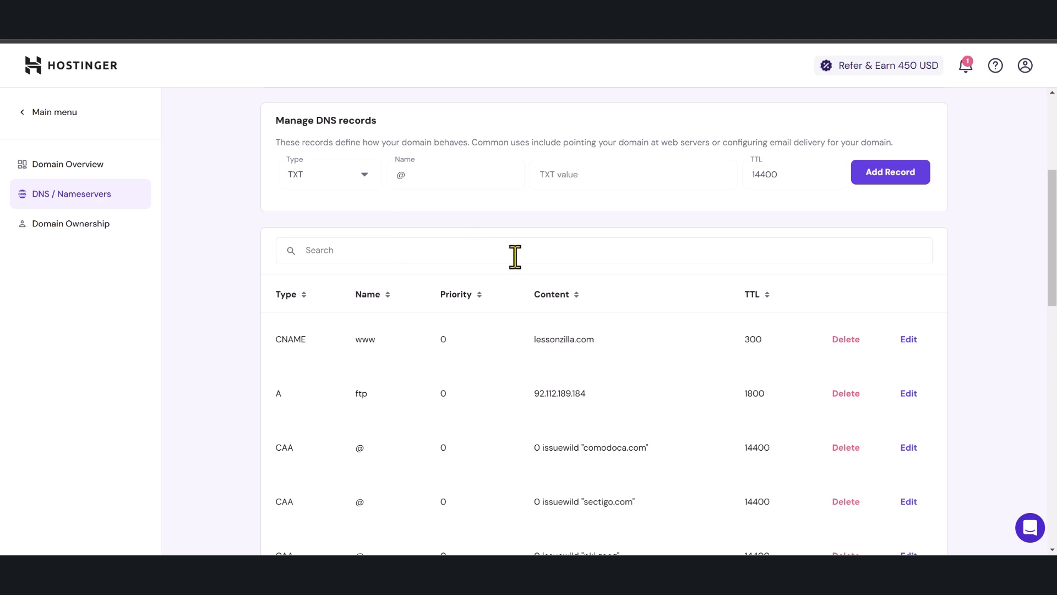
mouse_move(520, 267)
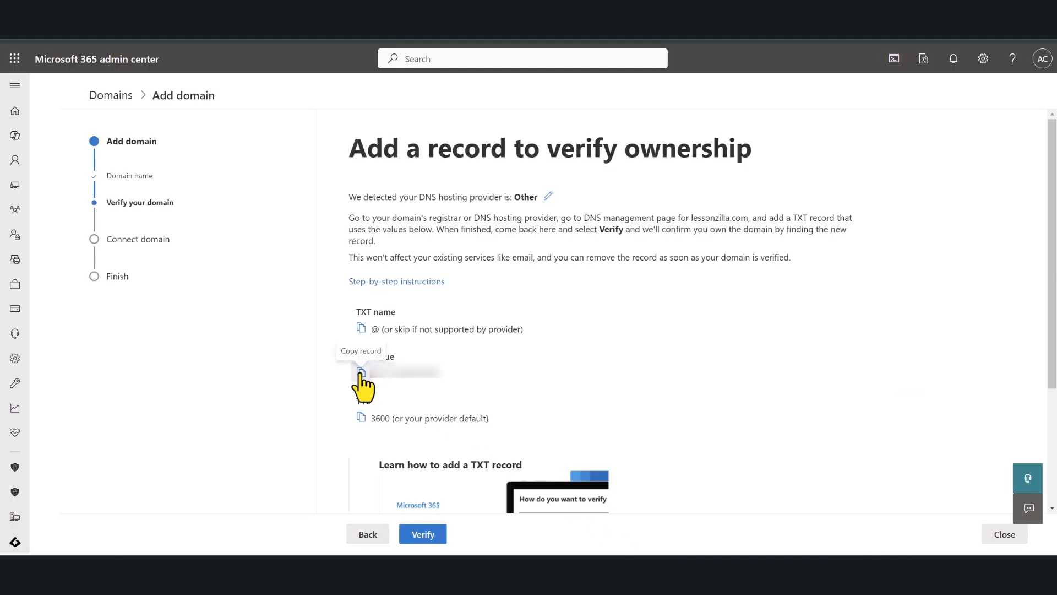
Step: Copy the Microsoft 365 TXT value and paste it into Hostinger's TXT value field
click(361, 371)
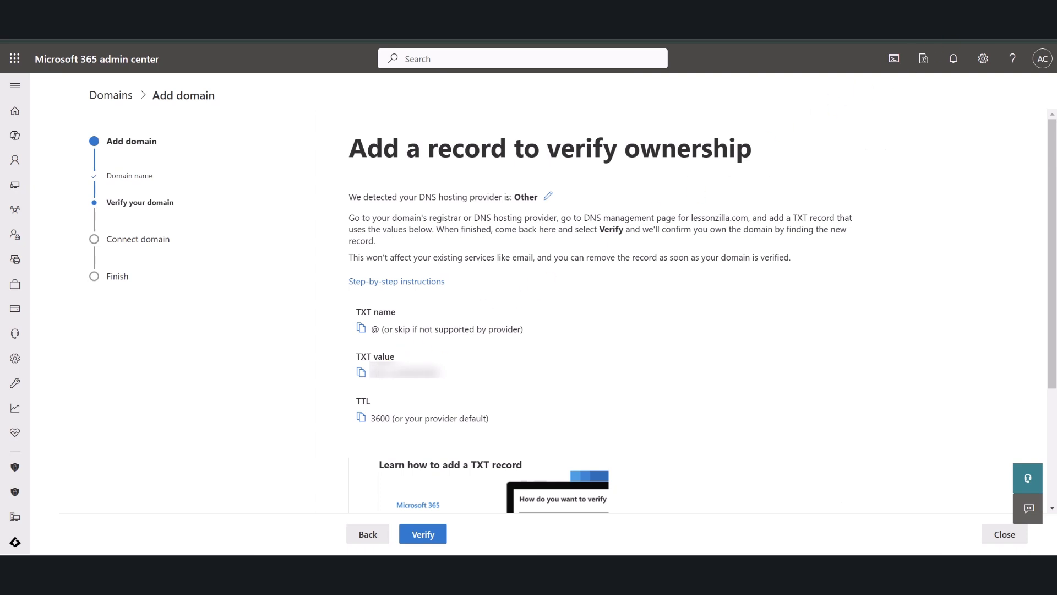
right_click(634, 174)
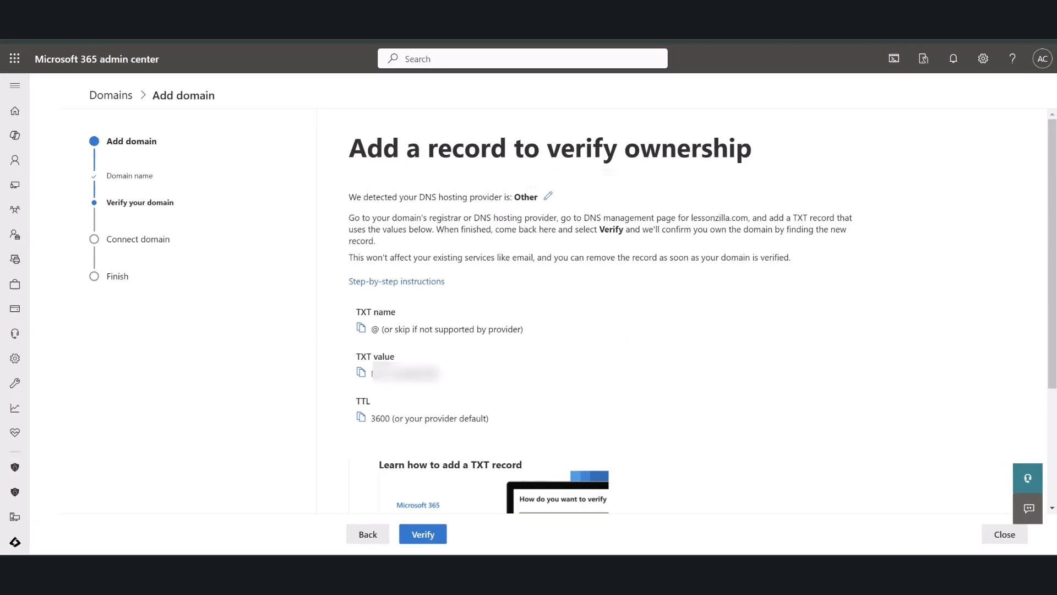
mouse_move(682, 219)
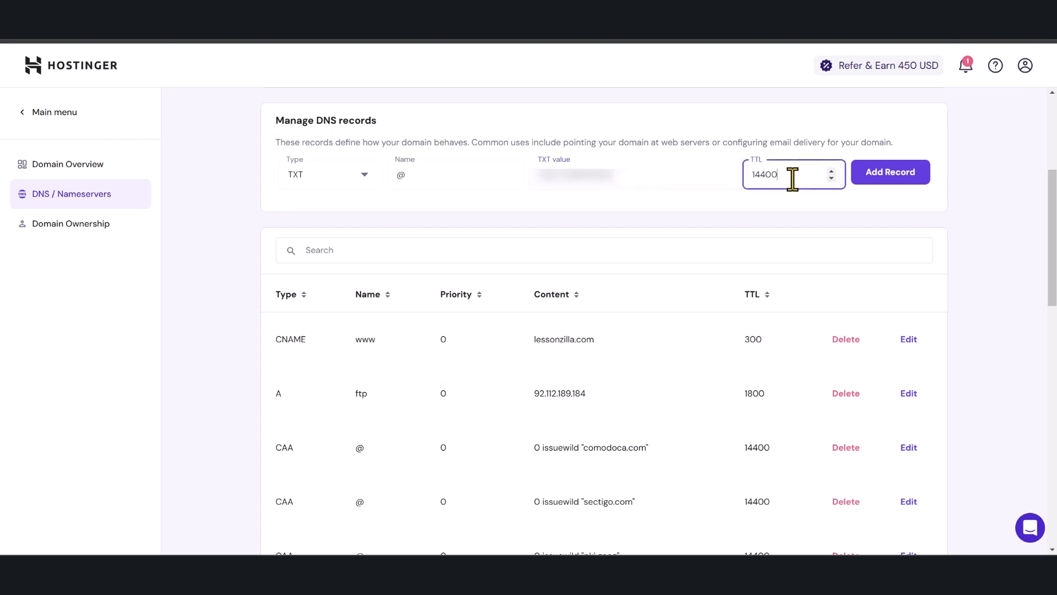
Step: Set TTL to 3600, add the TXT record, and dismiss the confirmation
right_click(781, 175)
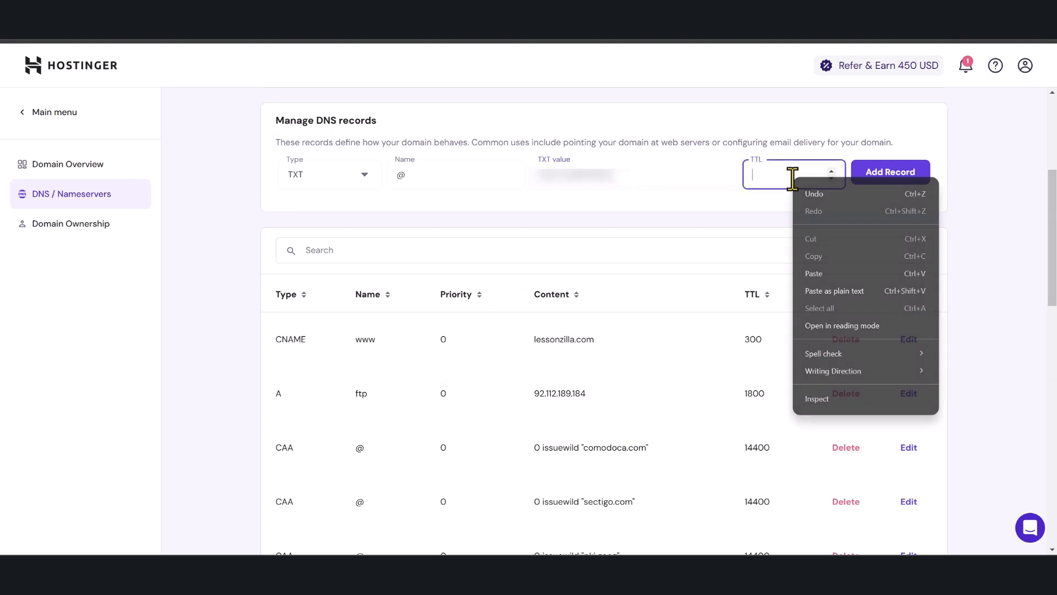
text(3600)
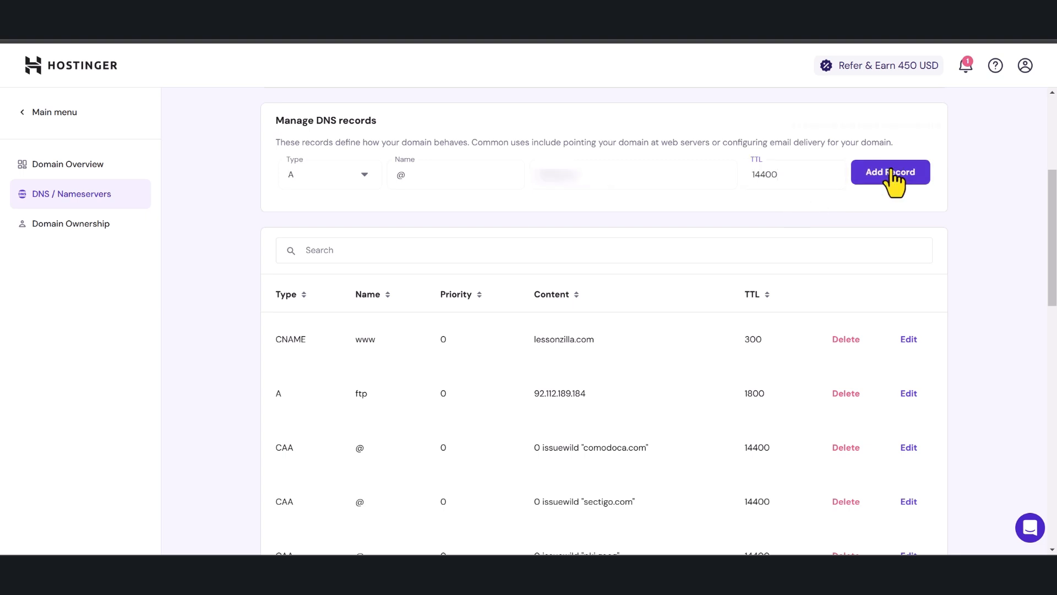
click(889, 172)
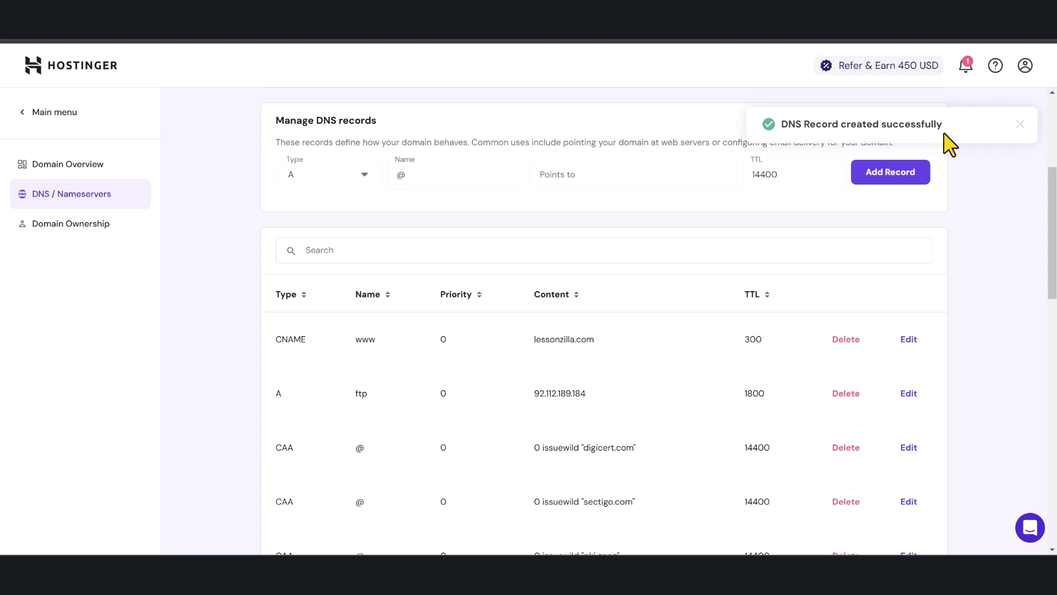
click(1020, 123)
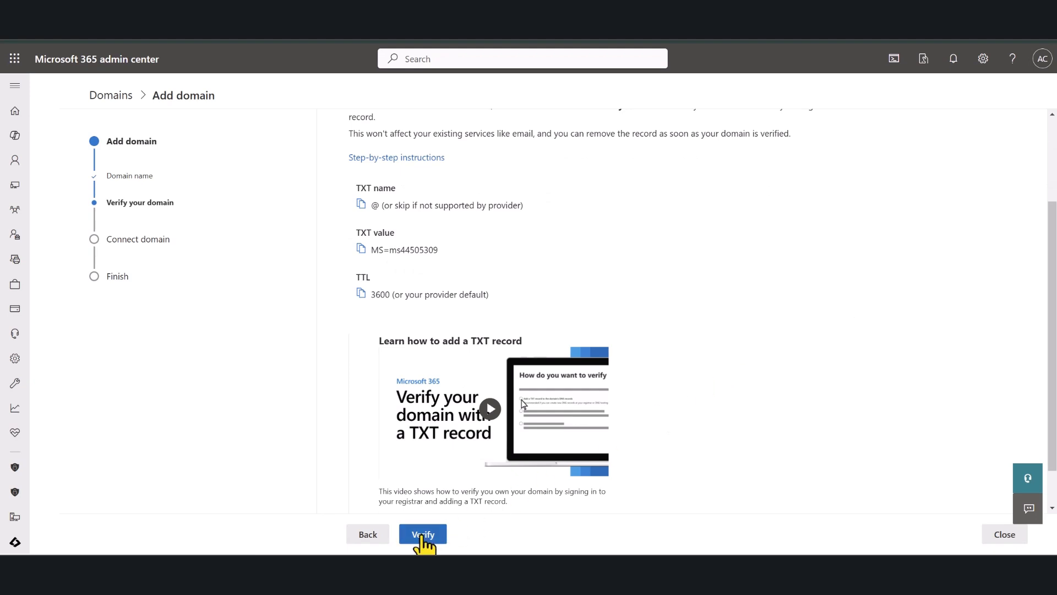
Step: Verify lessonzilla.com ownership and reveal more domain connection options
click(423, 533)
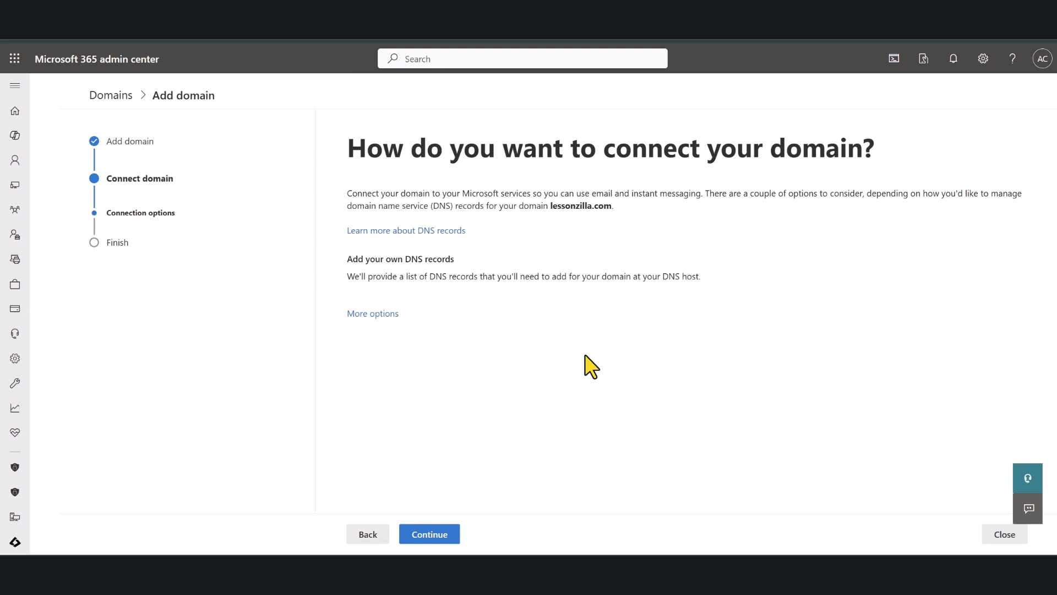
click(373, 313)
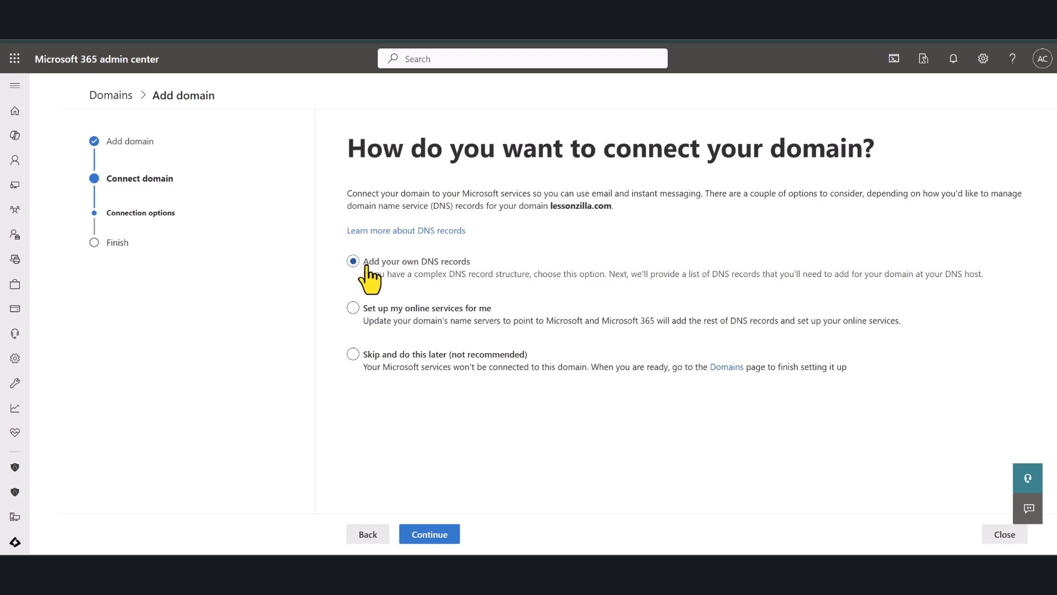
mouse_move(475, 273)
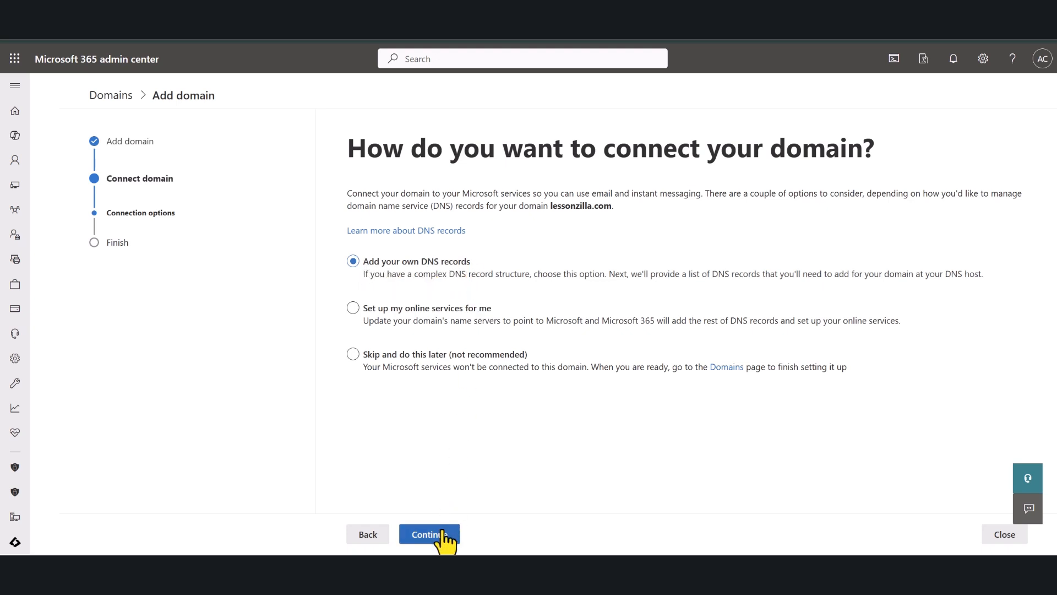
Step: Proceed with your own DNS records and expand the MX, CNAME and TXT record details
click(429, 534)
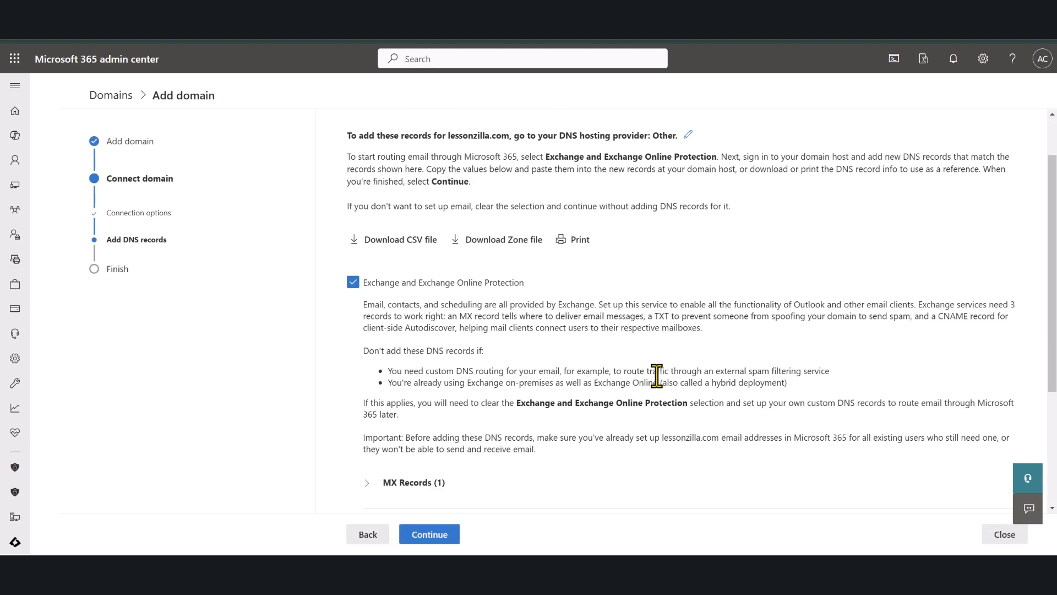
scroll(down, 3)
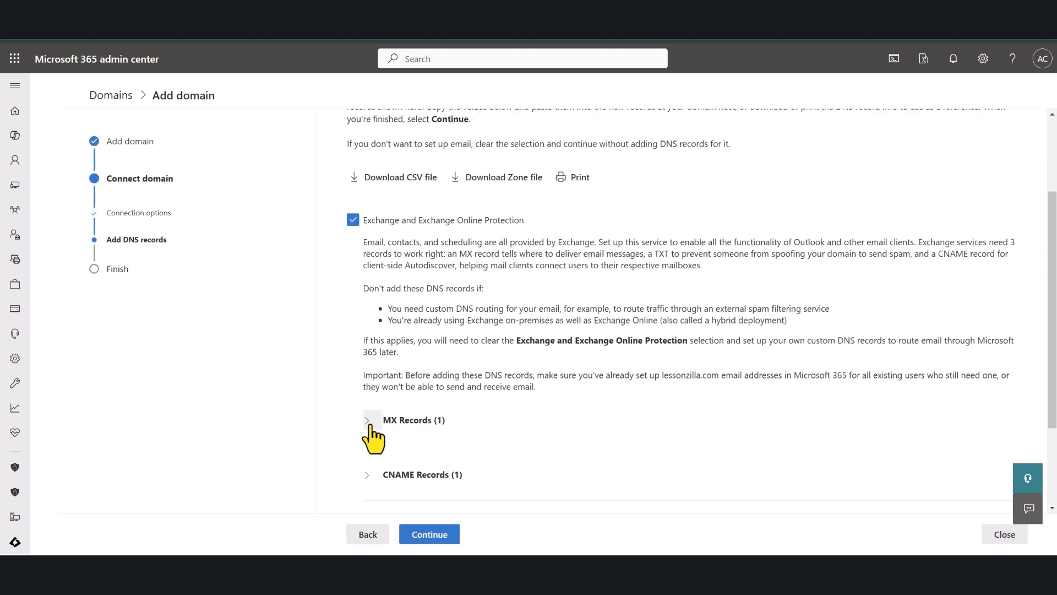
click(367, 420)
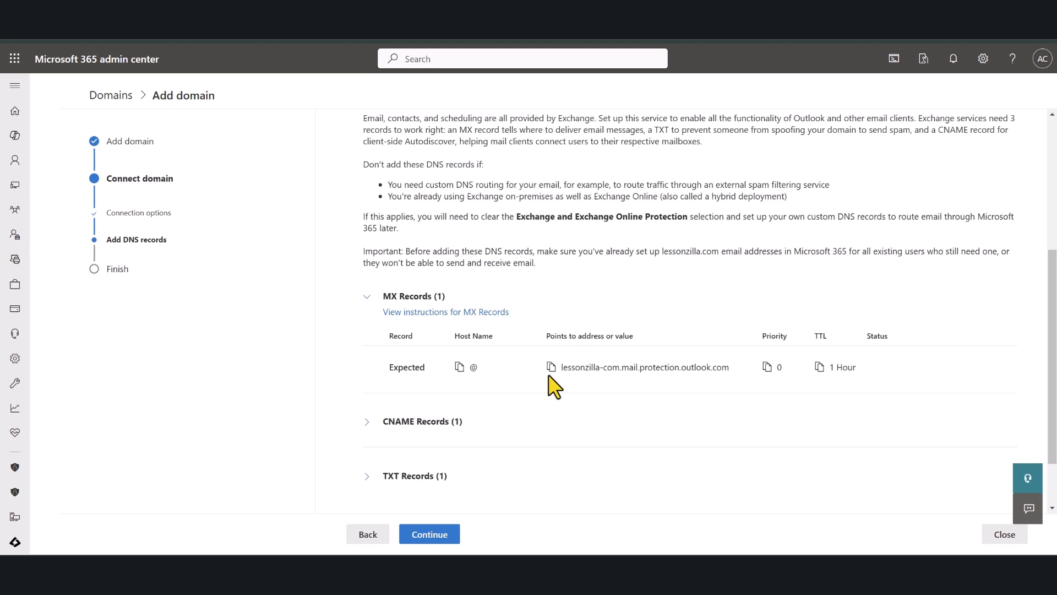
click(366, 421)
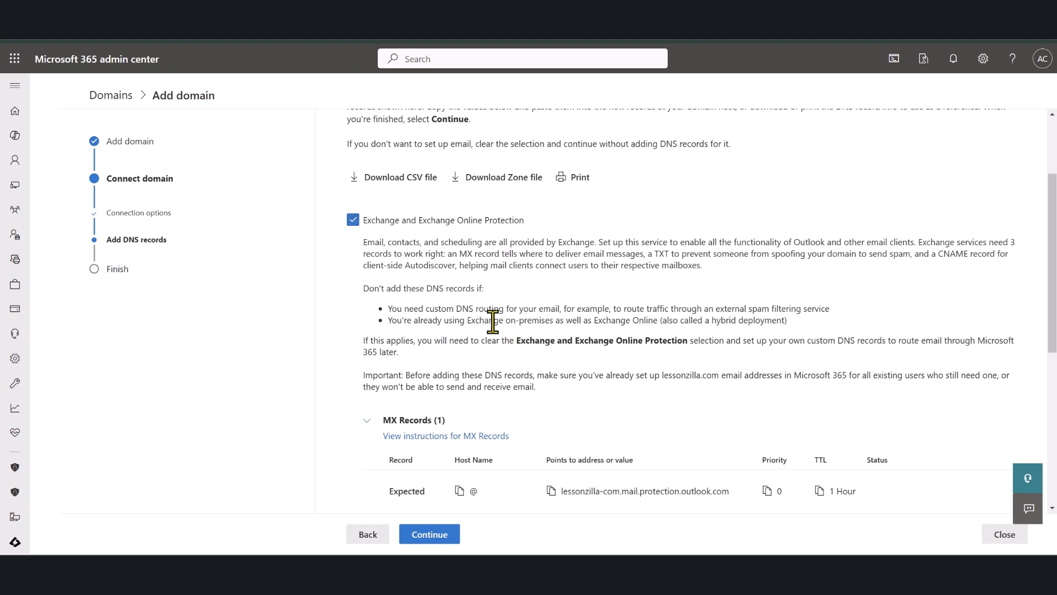
scroll(down, 3)
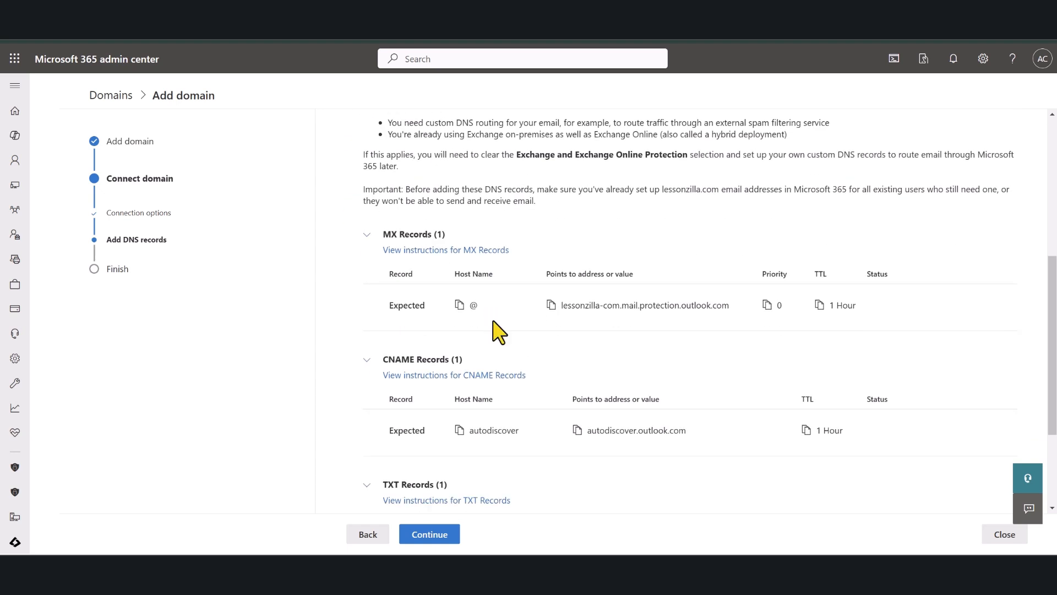
scroll(down, 3)
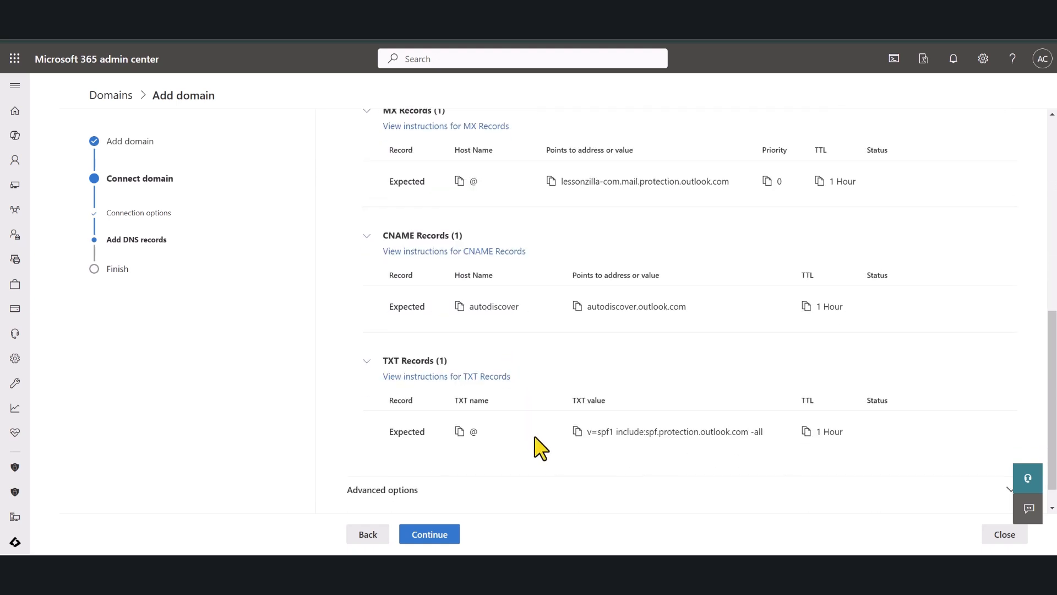
scroll(down, 3)
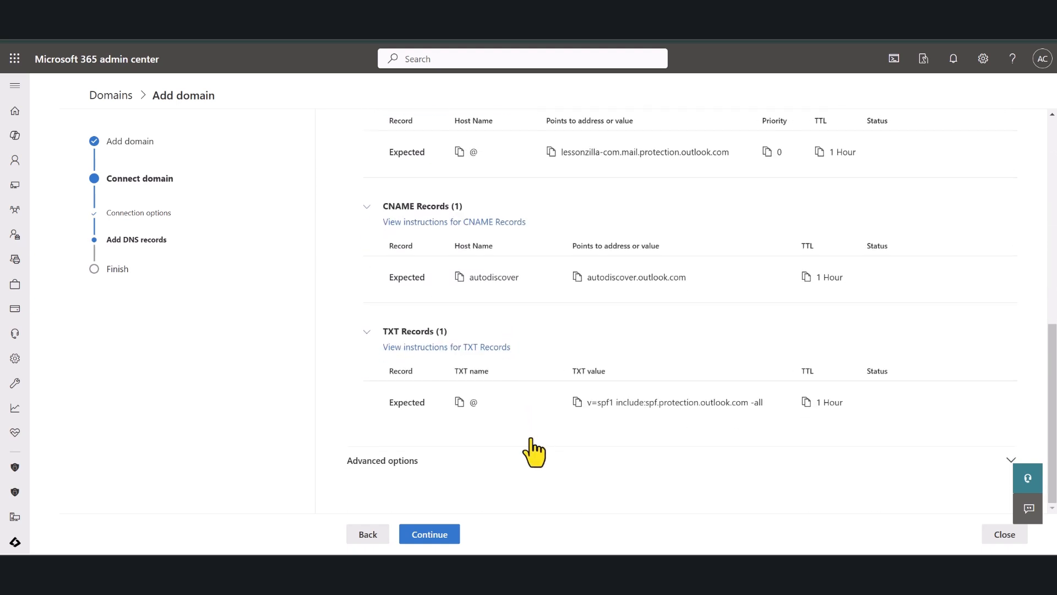
Step: In Advanced options, toggle Skype and Intune, leaving Intune mobile device management included
click(382, 461)
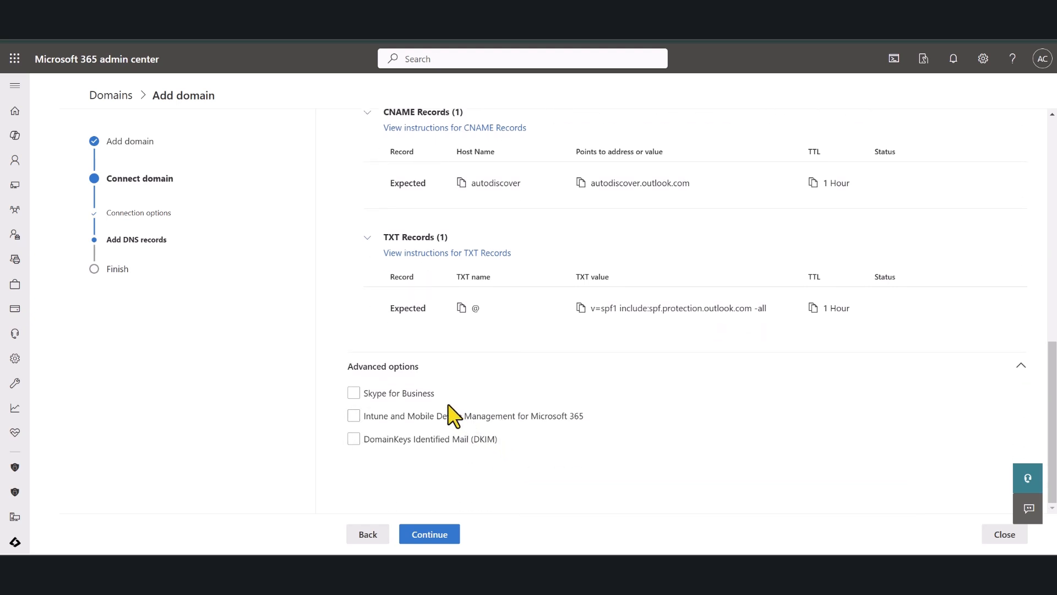
click(353, 415)
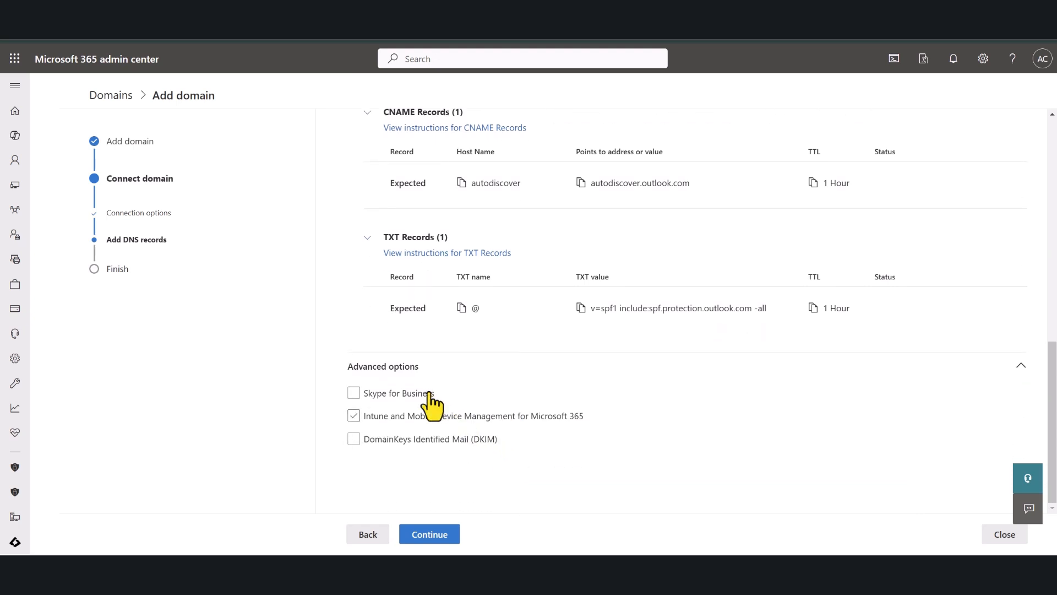
mouse_move(581, 435)
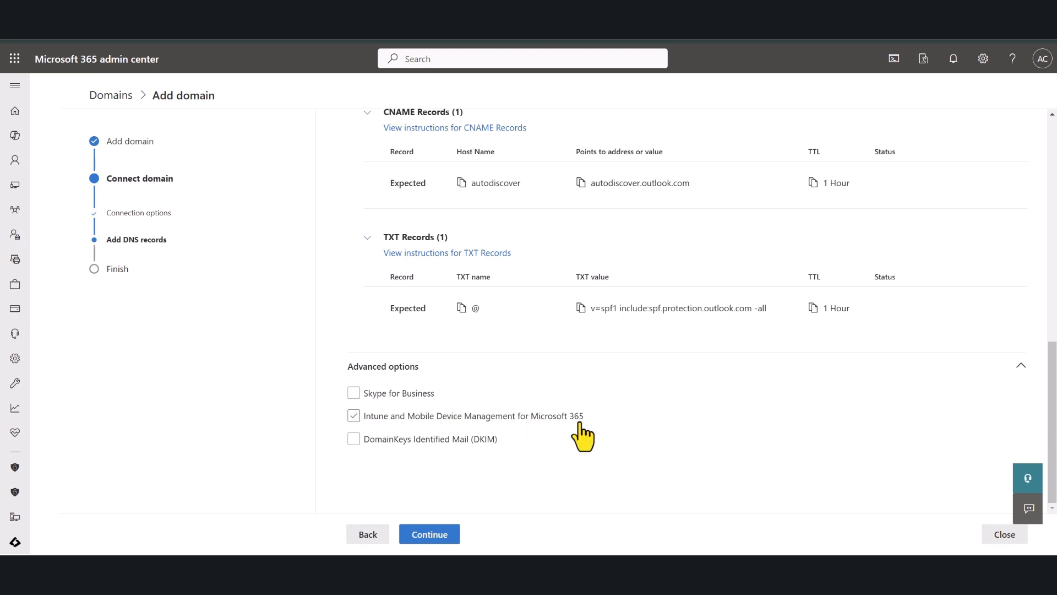
click(354, 415)
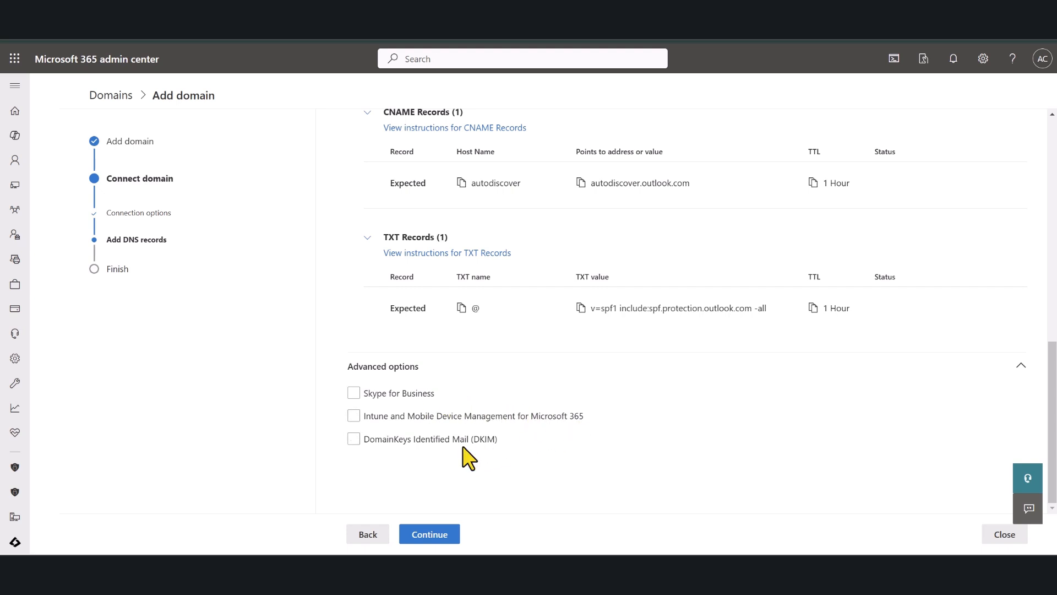
click(354, 393)
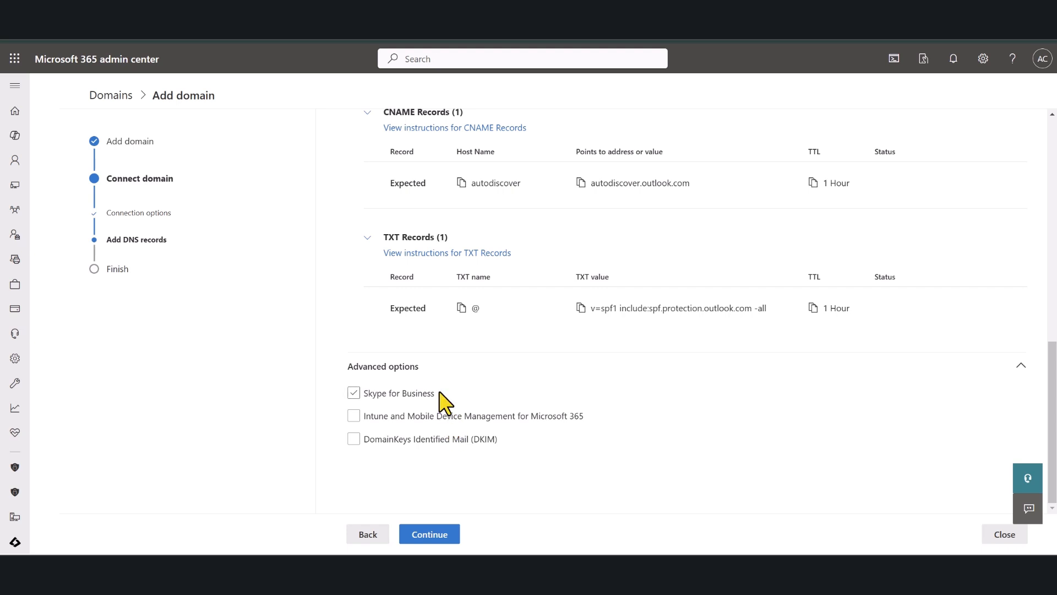
click(353, 393)
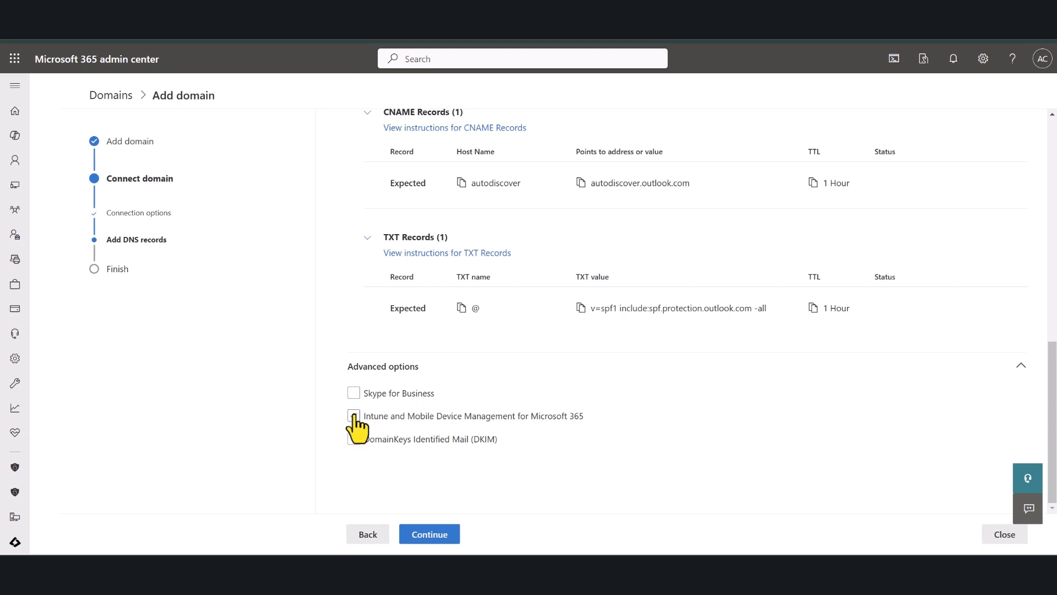
click(353, 415)
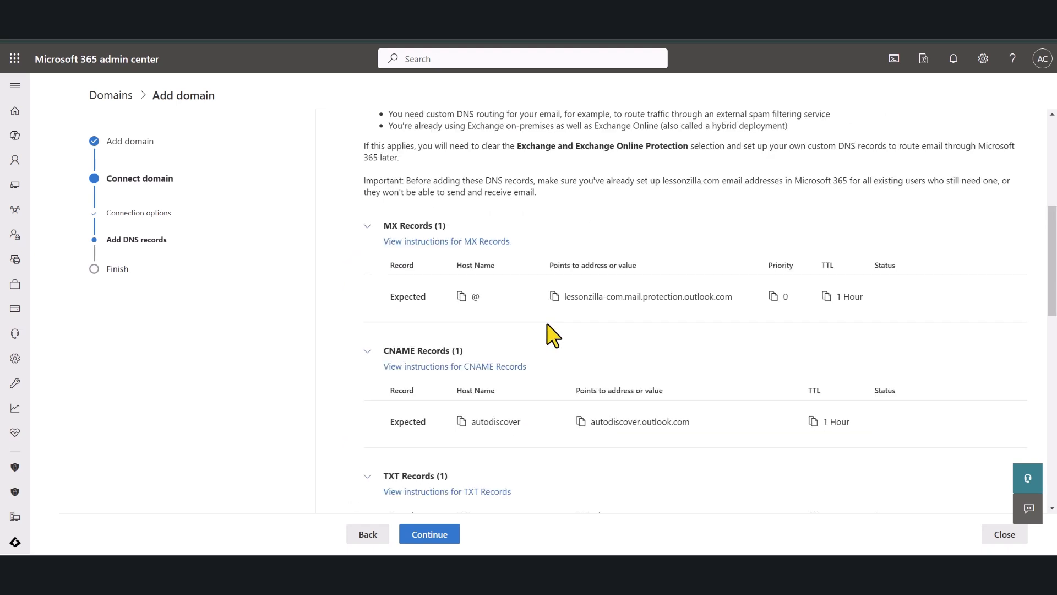
scroll(down, 3)
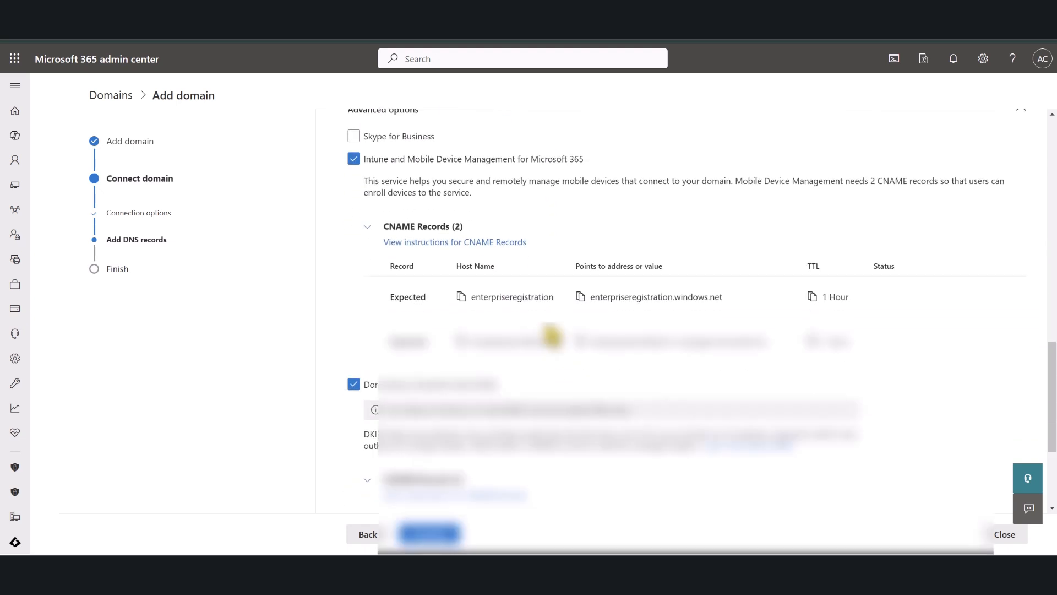
scroll(down, 3)
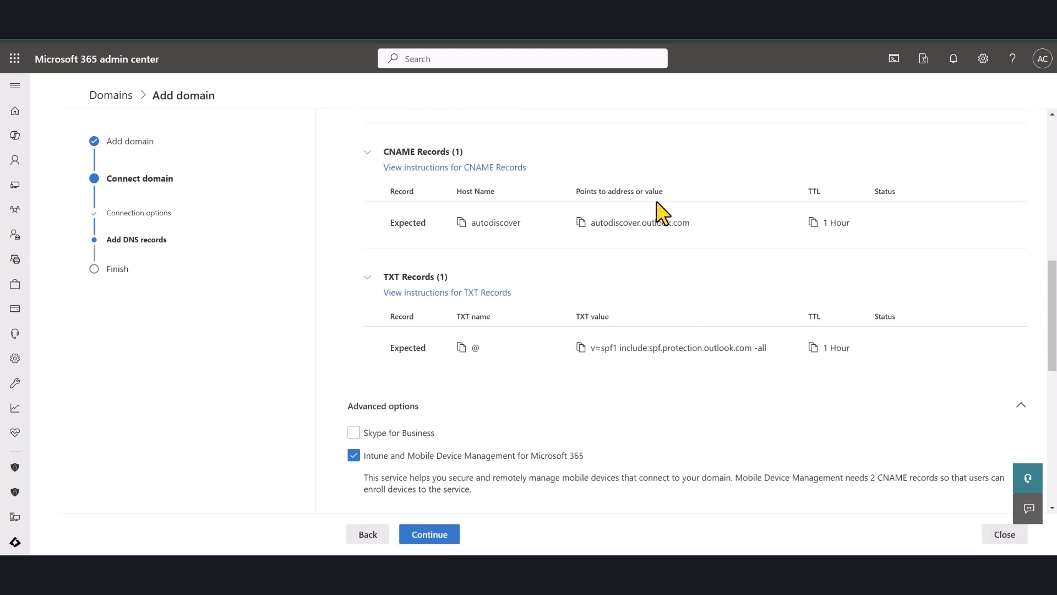
scroll(up, 3)
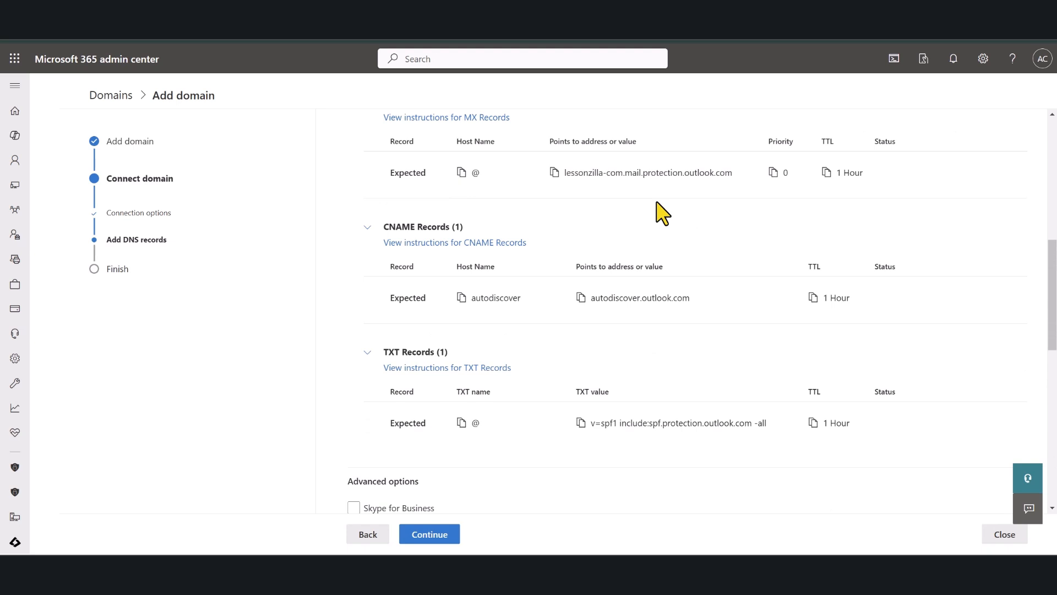
scroll(up, 3)
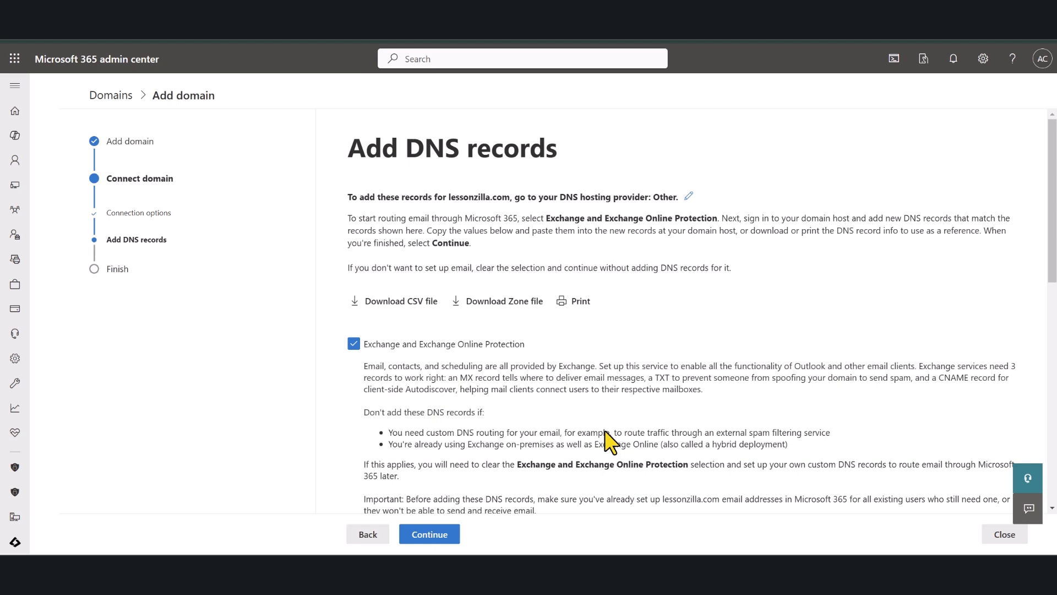
Step: Pass the DNS record check and complete setup with Done
click(429, 534)
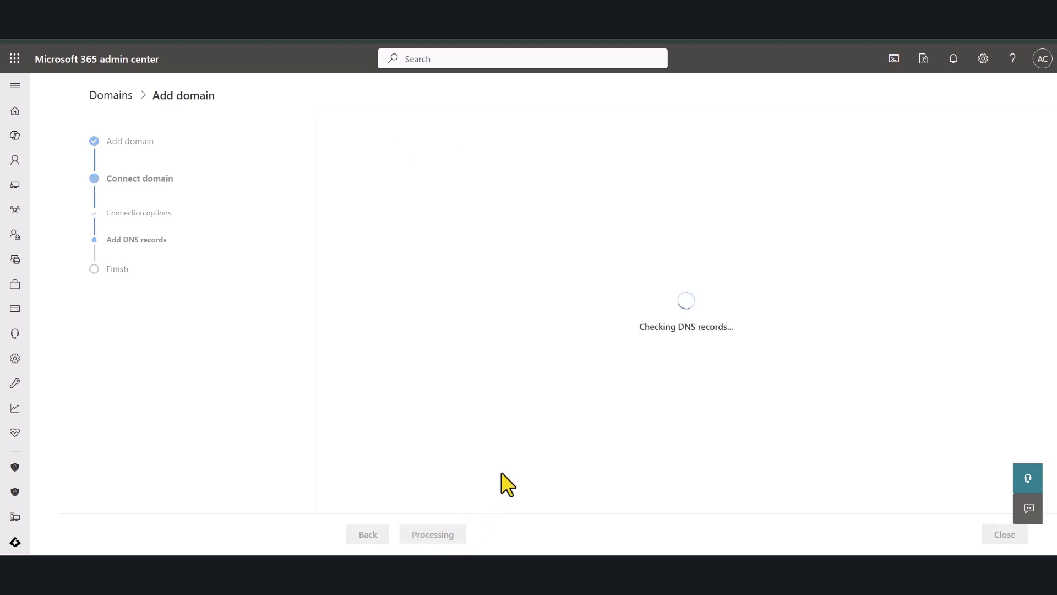
mouse_move(636, 344)
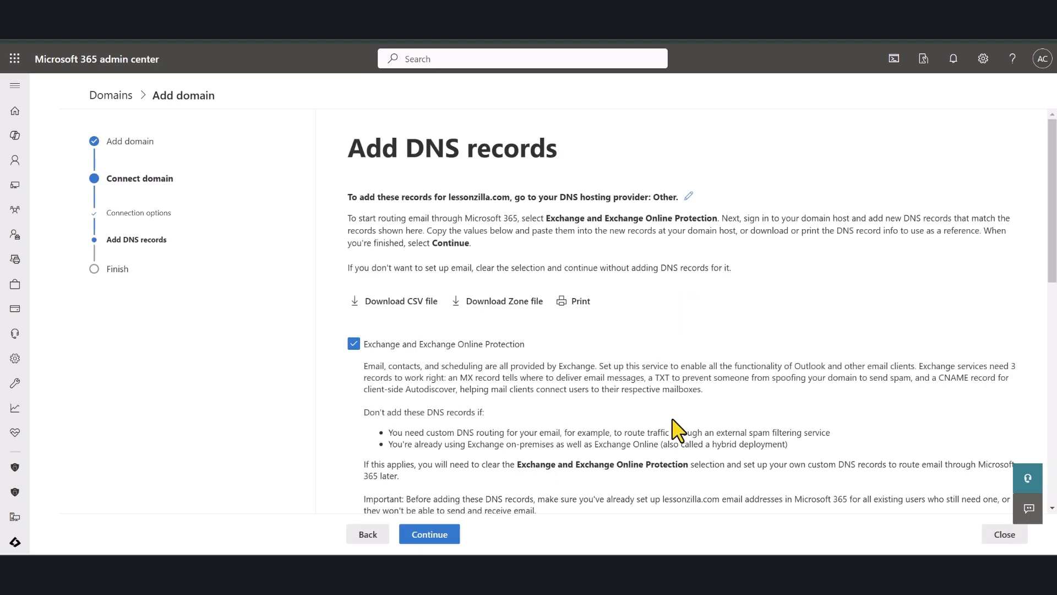
click(429, 534)
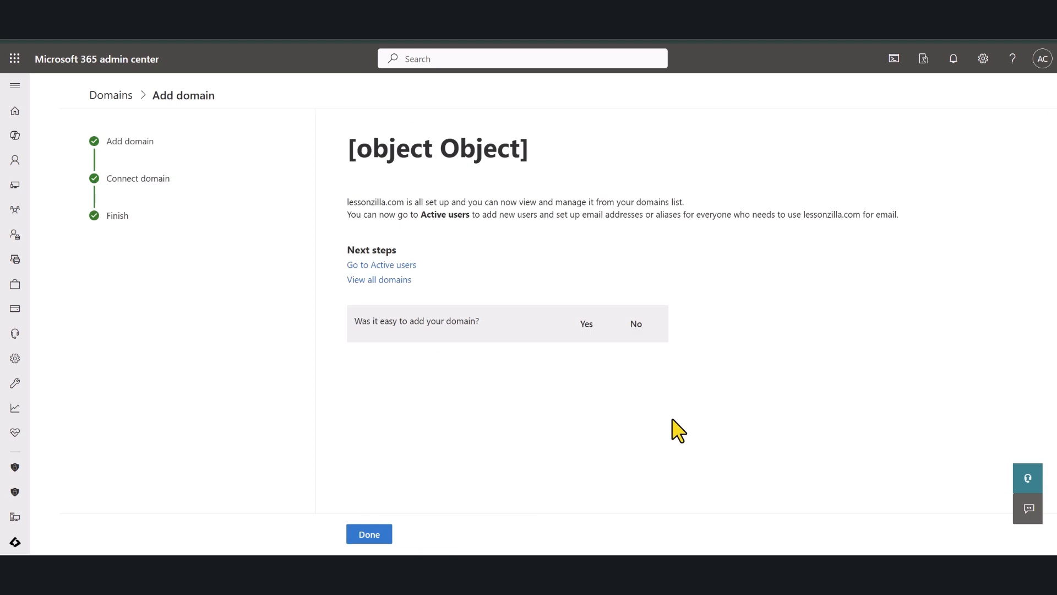
mouse_move(414, 414)
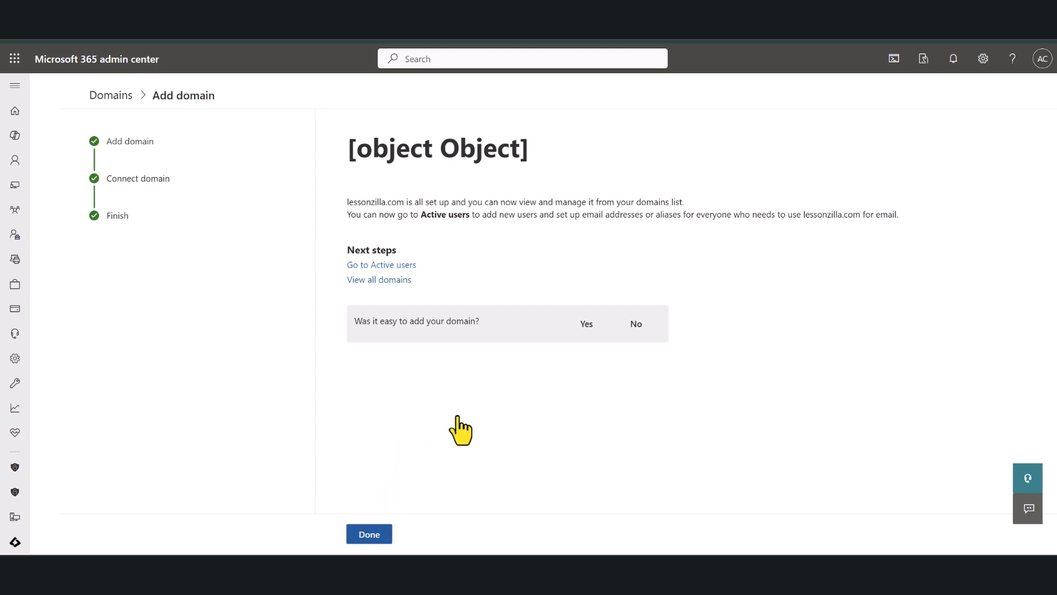
click(369, 533)
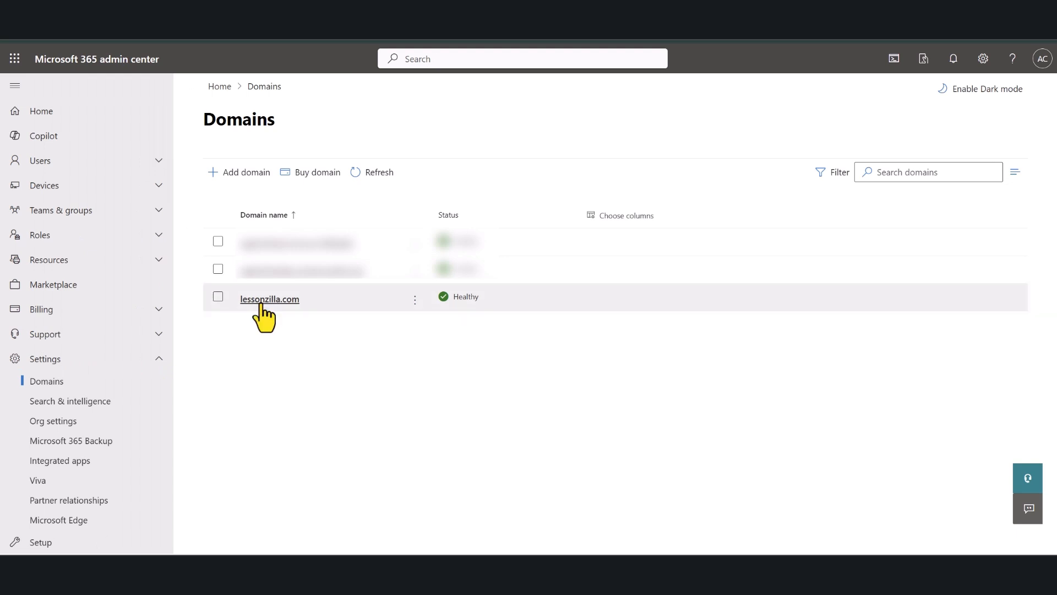
mouse_move(485, 369)
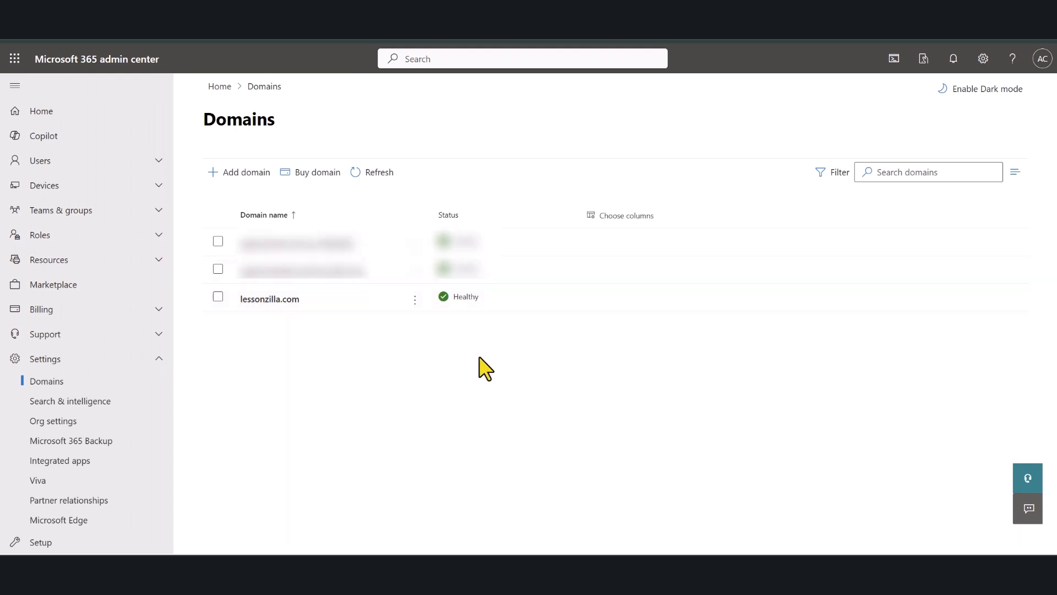